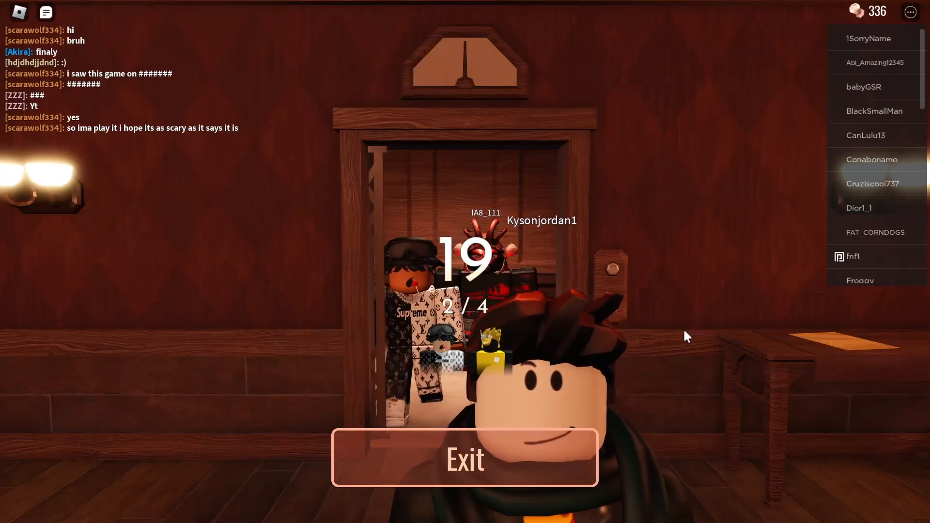
Stay in the lobby elevator until the countdown ends and the match loads
left_click(465, 457)
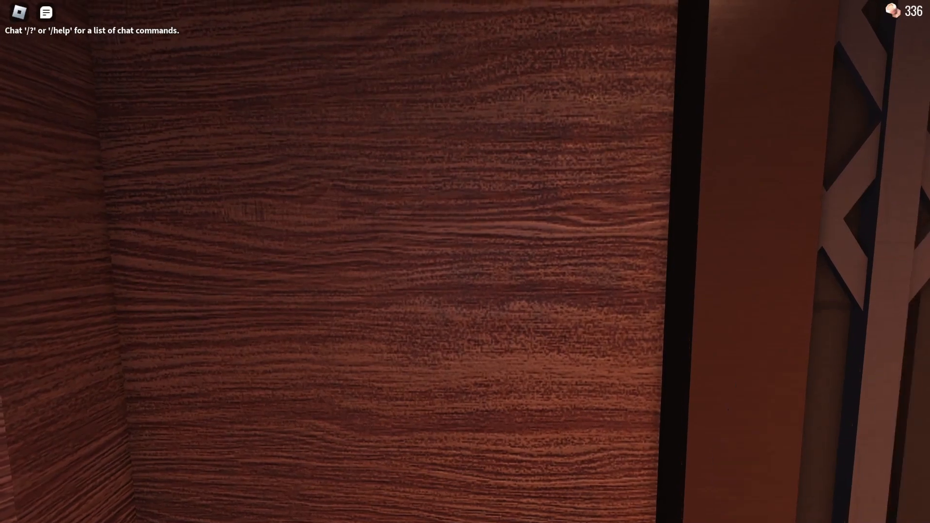
mouse_move(465, 261)
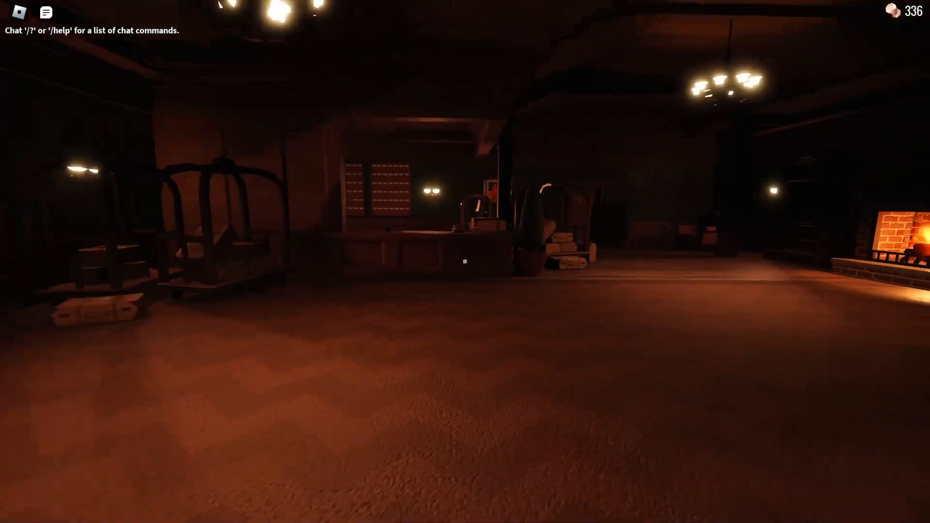
mouse_move(465, 261)
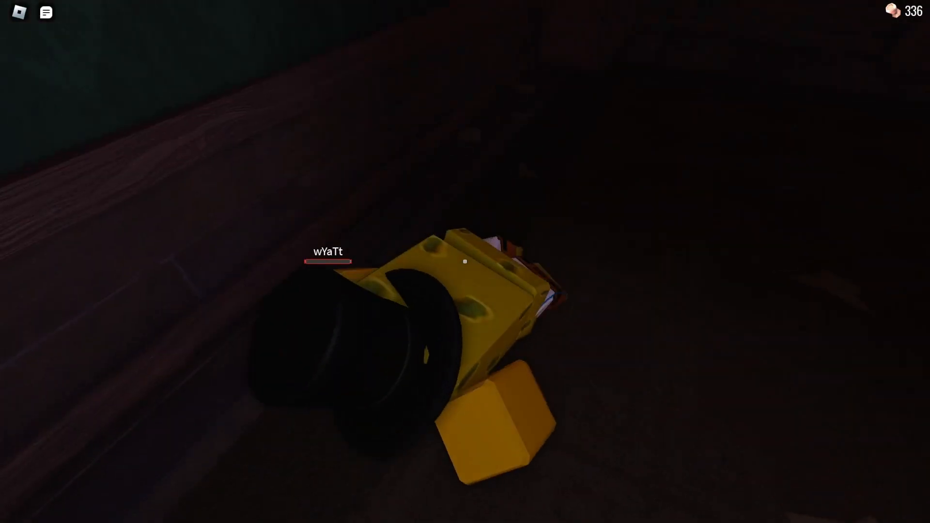
Explore the dim reception hall and dark rooms during the first hotel run
left_click(46, 11)
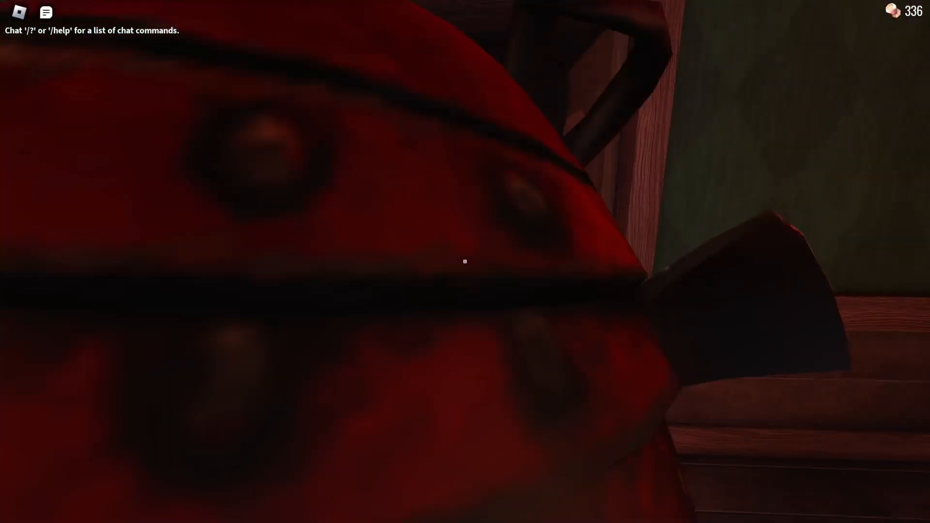
mouse_move(465, 261)
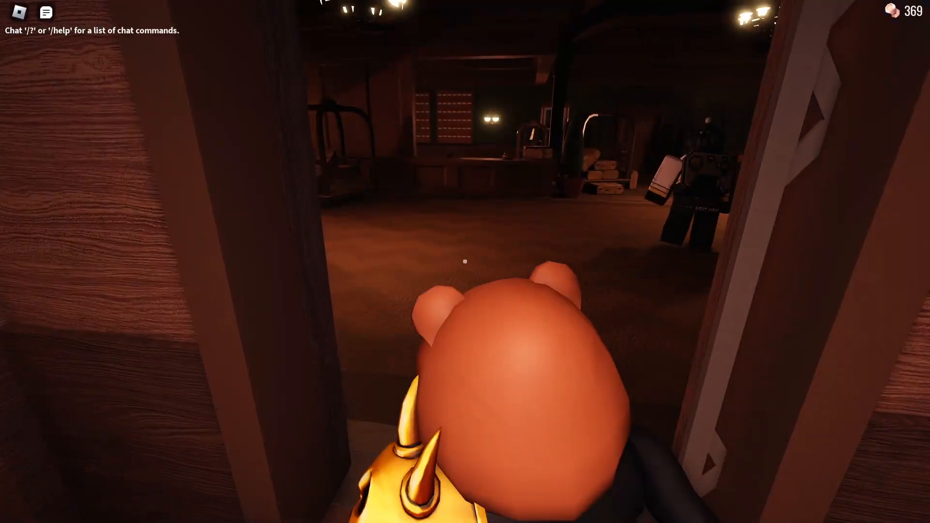
mouse_move(465, 262)
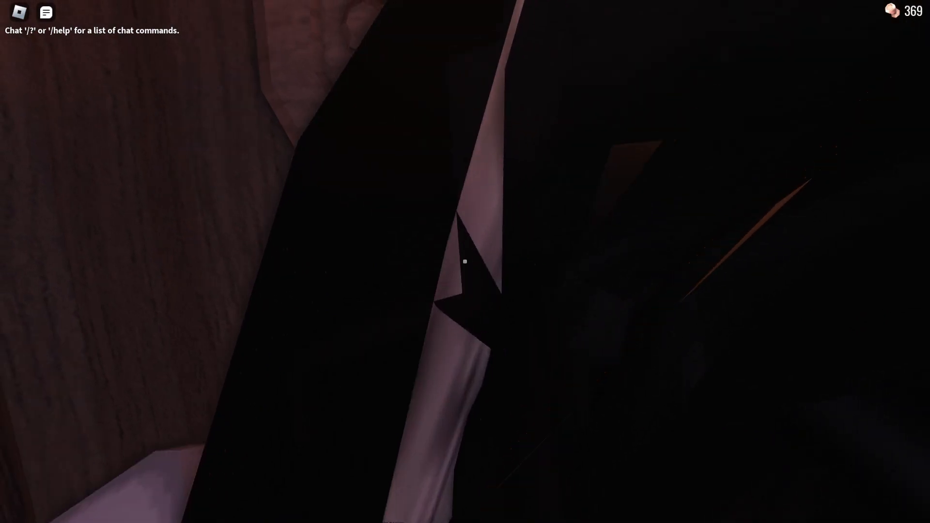
mouse_move(465, 261)
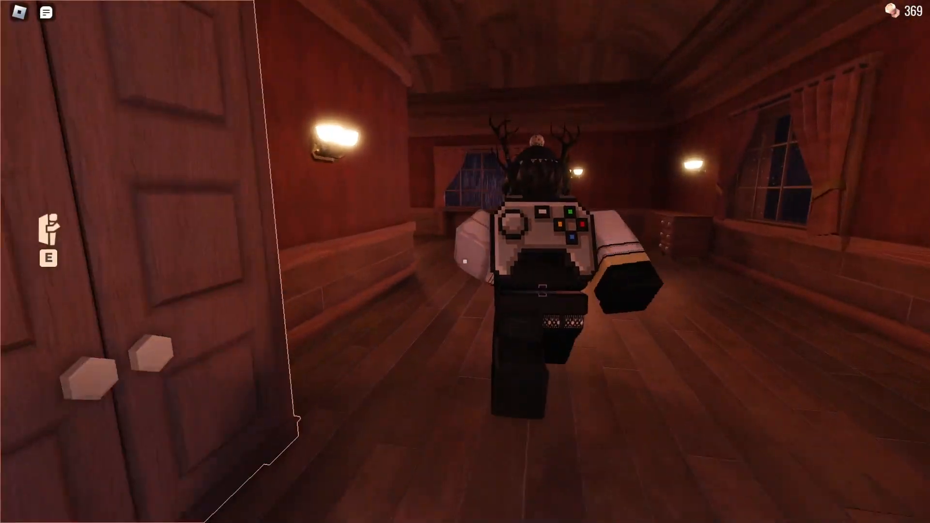
mouse_move(465, 262)
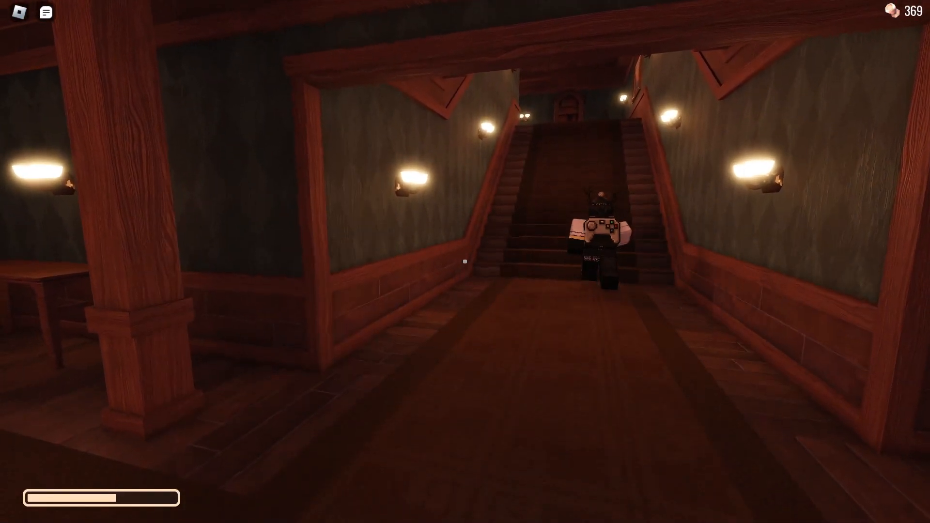
Dismiss the menu and walk on past door 0015 into the unlit rooms
key("Escape")
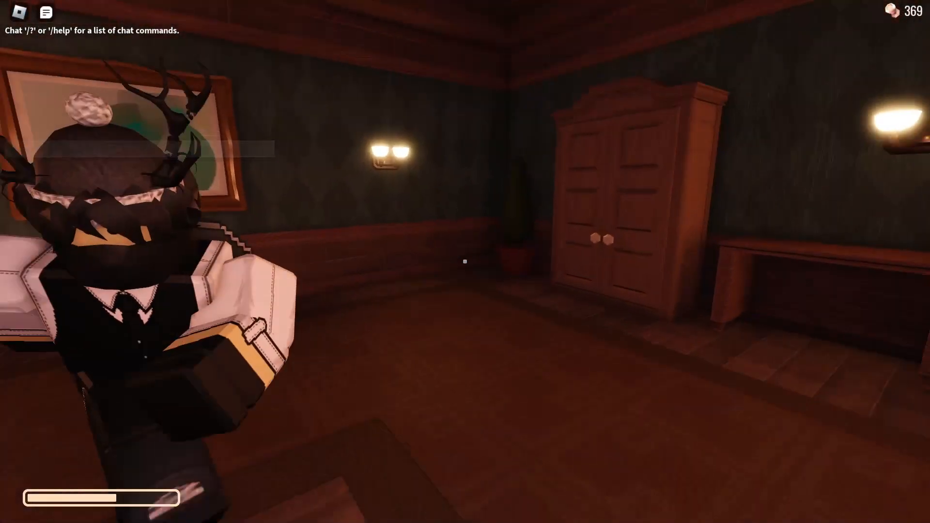
mouse_move(465, 261)
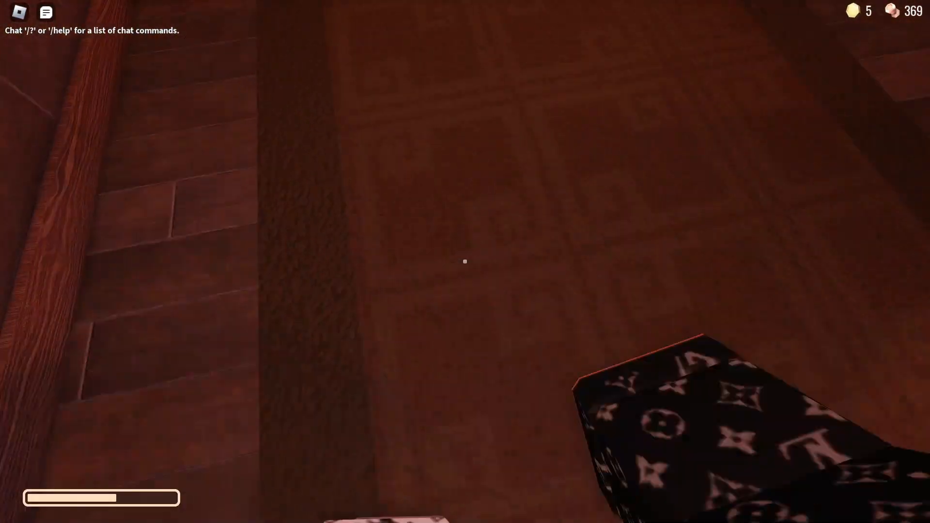
mouse_move(465, 261)
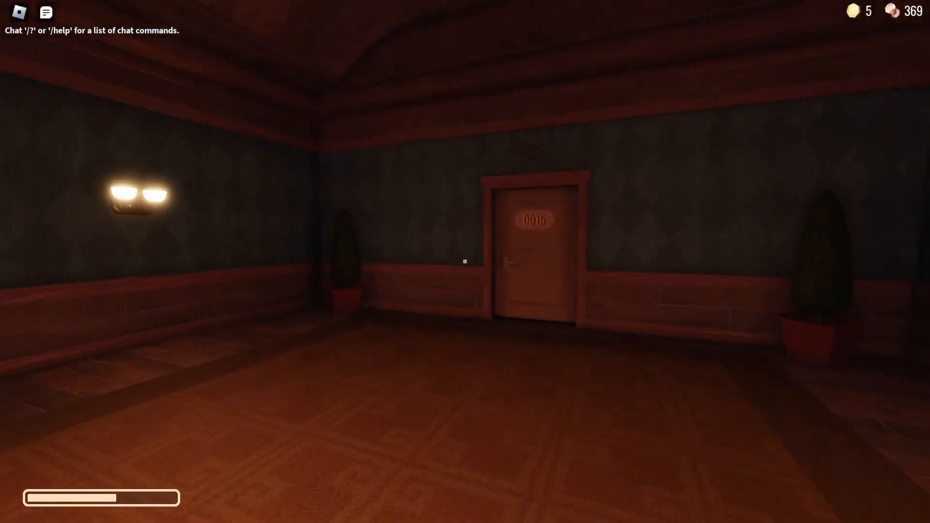
key("w")
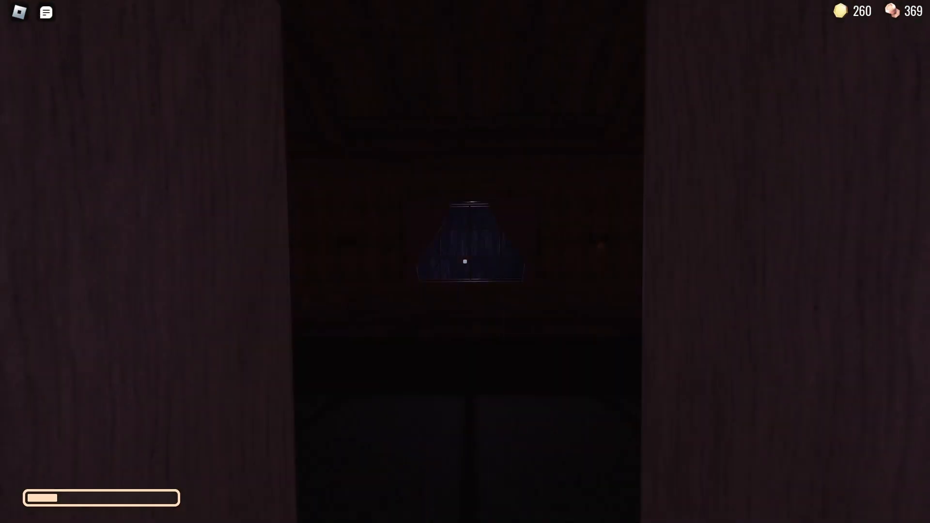
mouse_move(465, 261)
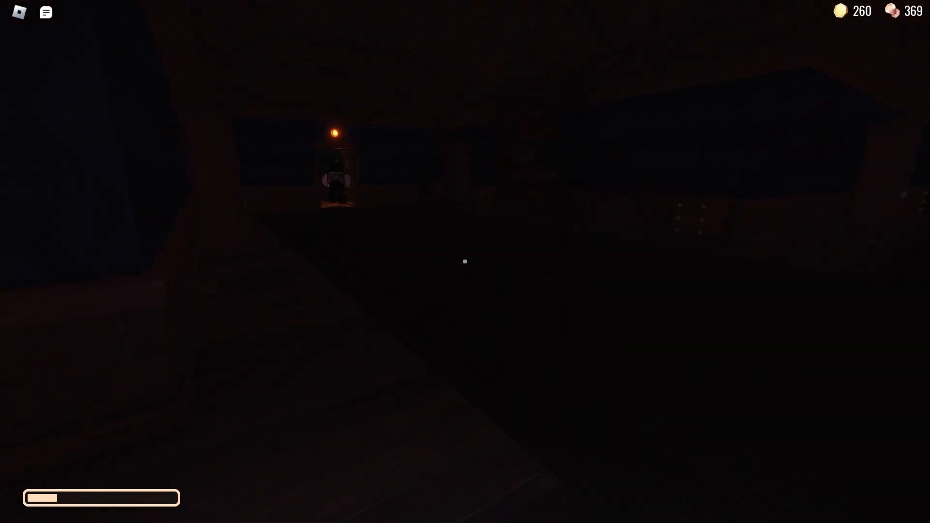
mouse_move(464, 262)
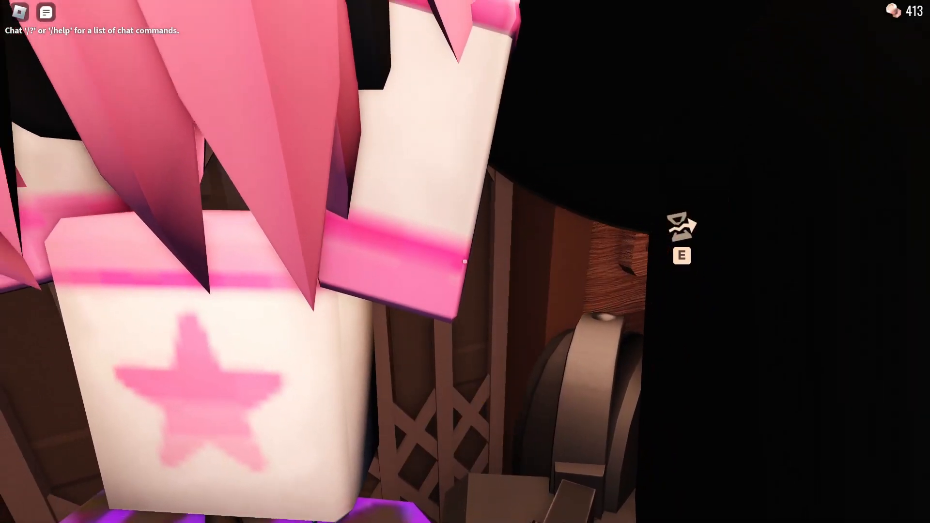
mouse_move(465, 262)
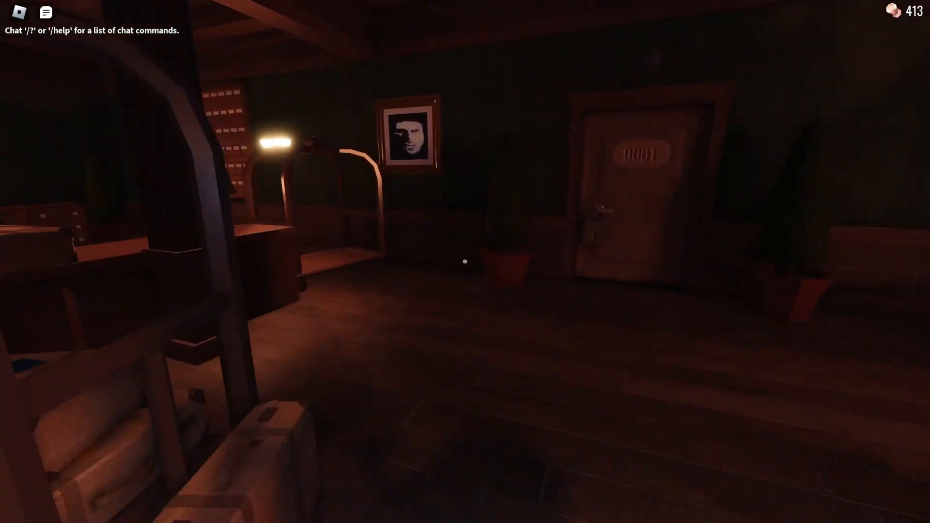
mouse_move(465, 262)
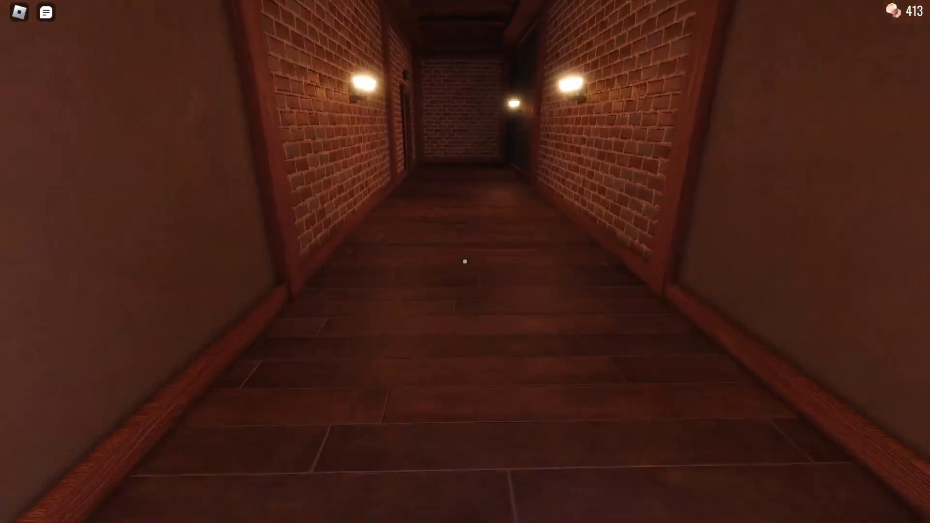
mouse_move(465, 262)
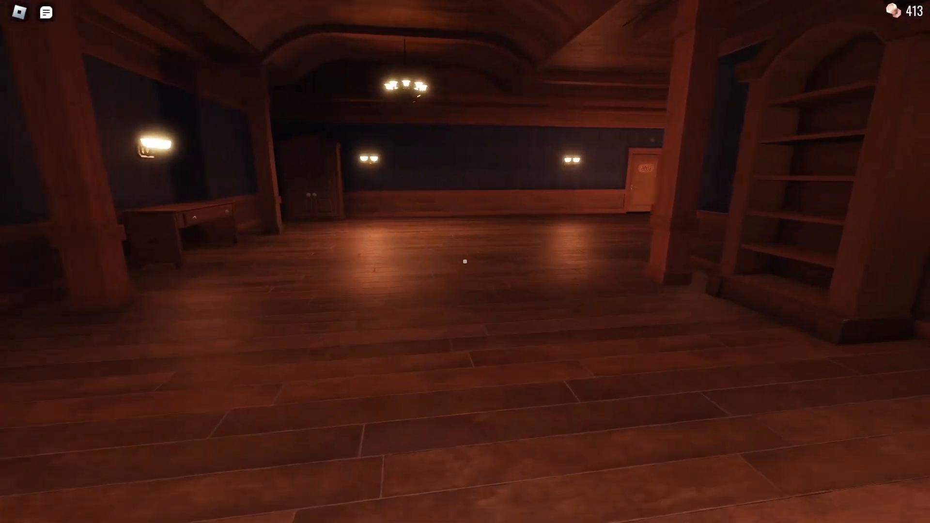
mouse_move(466, 261)
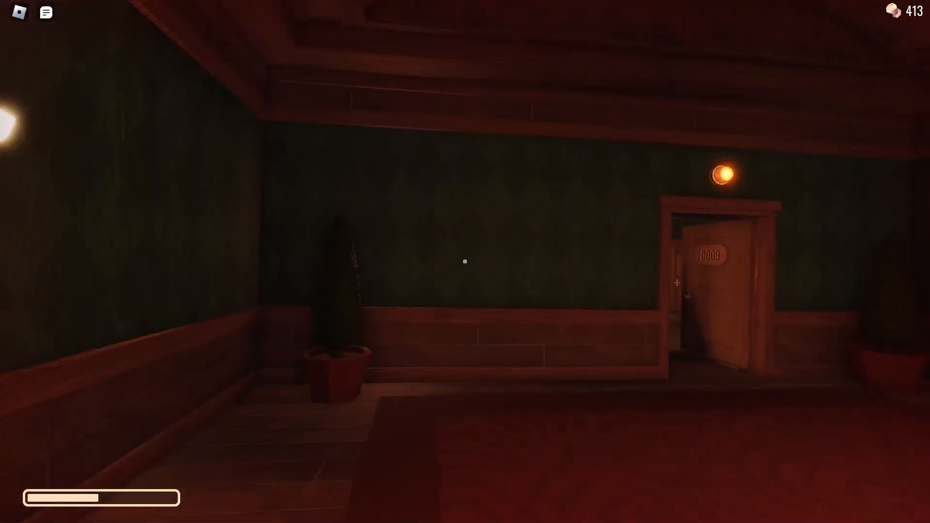
Run down the brick corridor and across the big room to the open door
key("w")
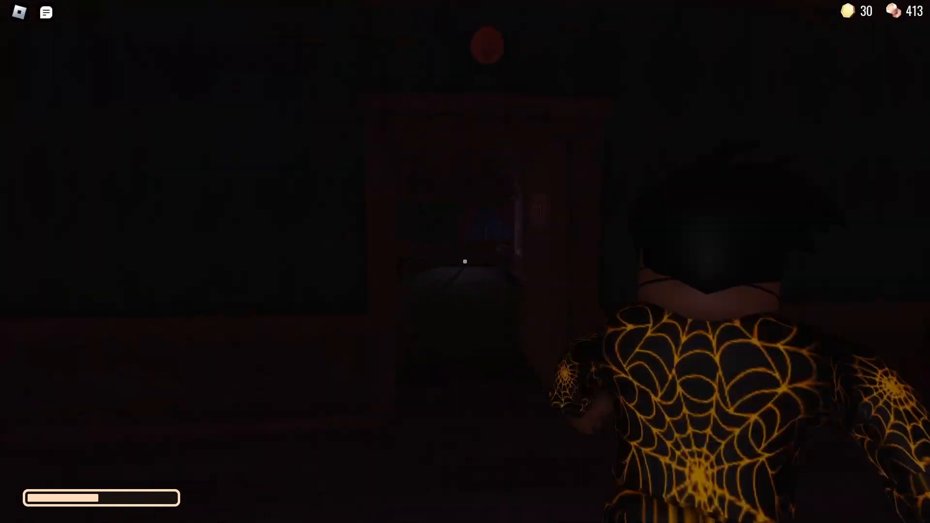
mouse_move(465, 262)
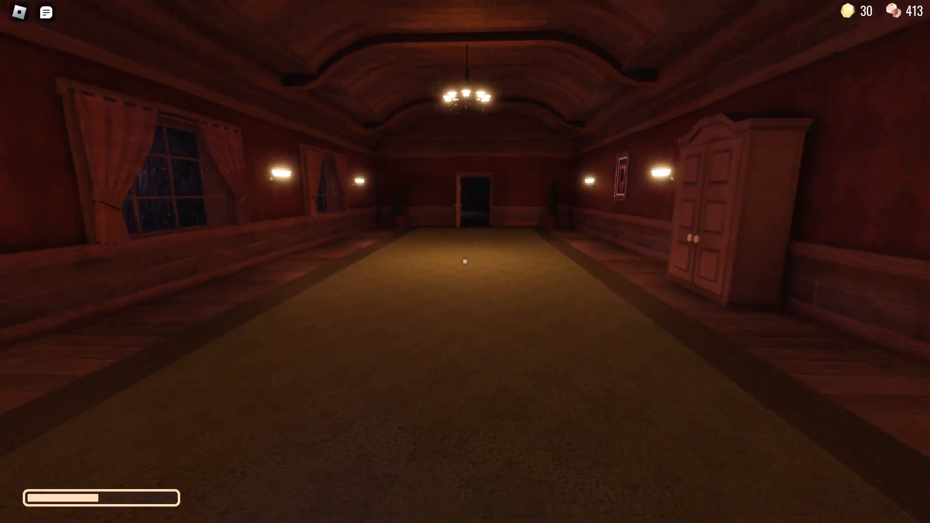
Run down the long carpeted hall into the blue-walled room
key("w")
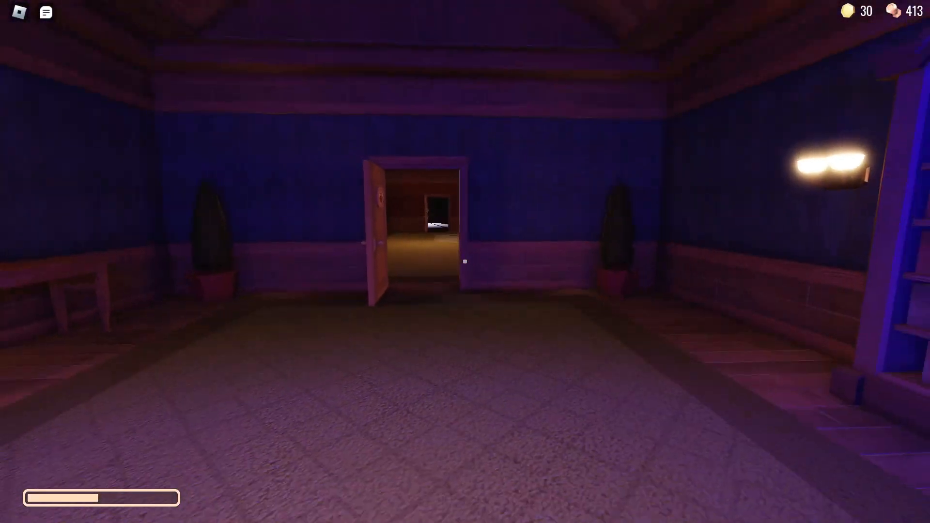
mouse_move(465, 262)
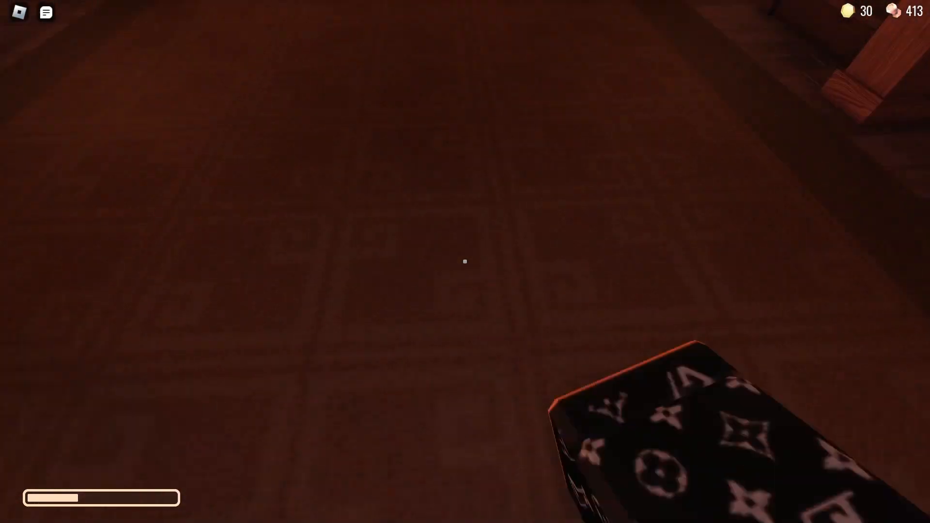
mouse_move(465, 261)
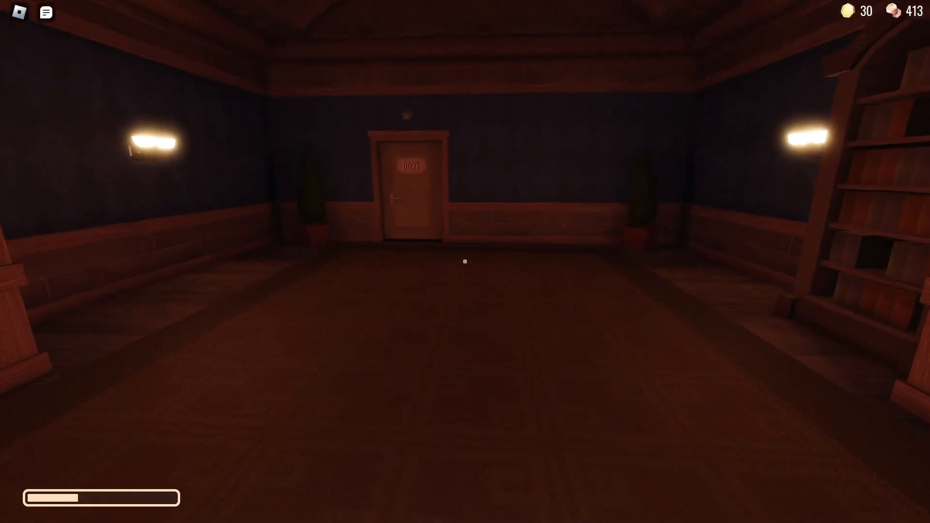
Cross the blue-walled room into the dark room with the staircase
key("w")
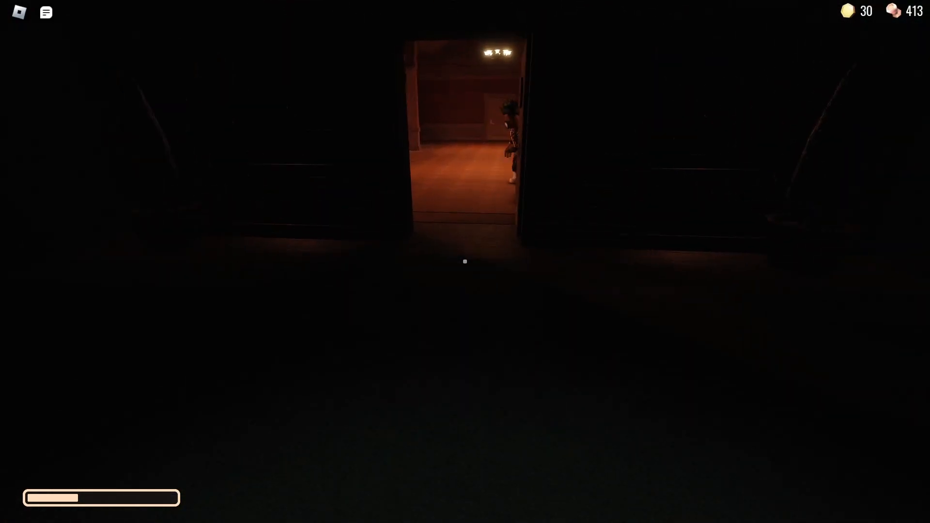
key("w")
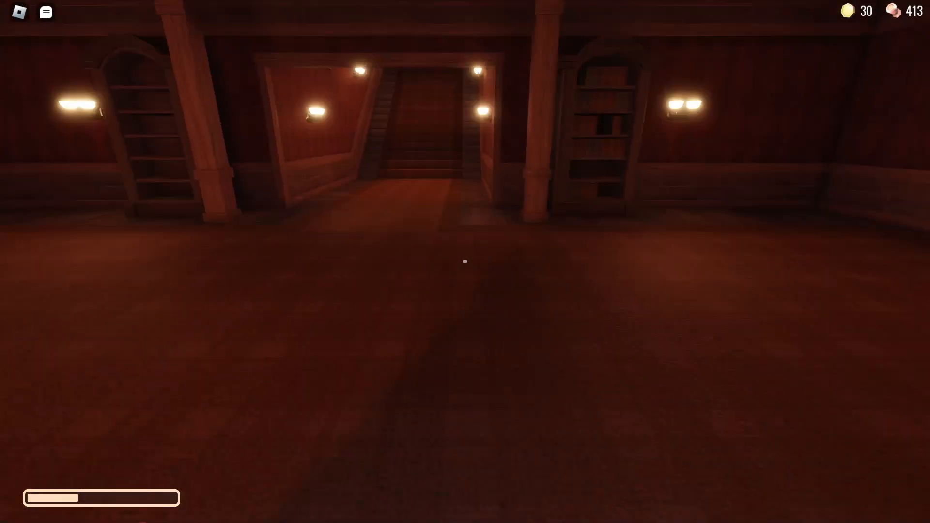
Run up the stairs and down the pillared hallway behind the teammate
key("w")
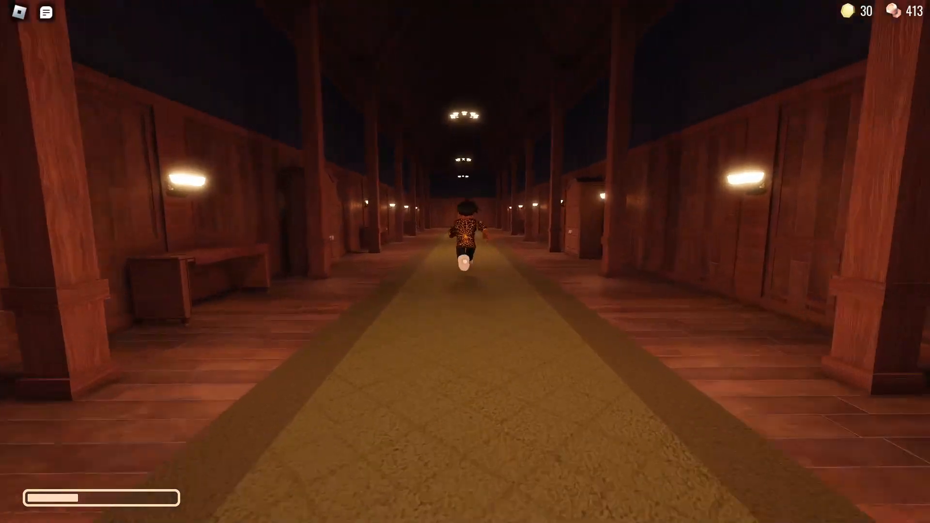
key("w")
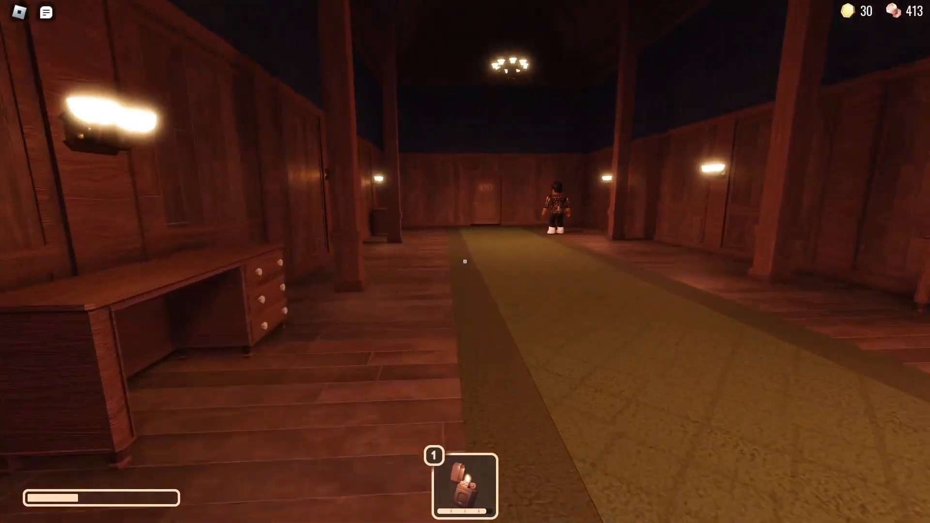
Reach the end of the pillared hall and pass into the painting-lined corridor
key("w")
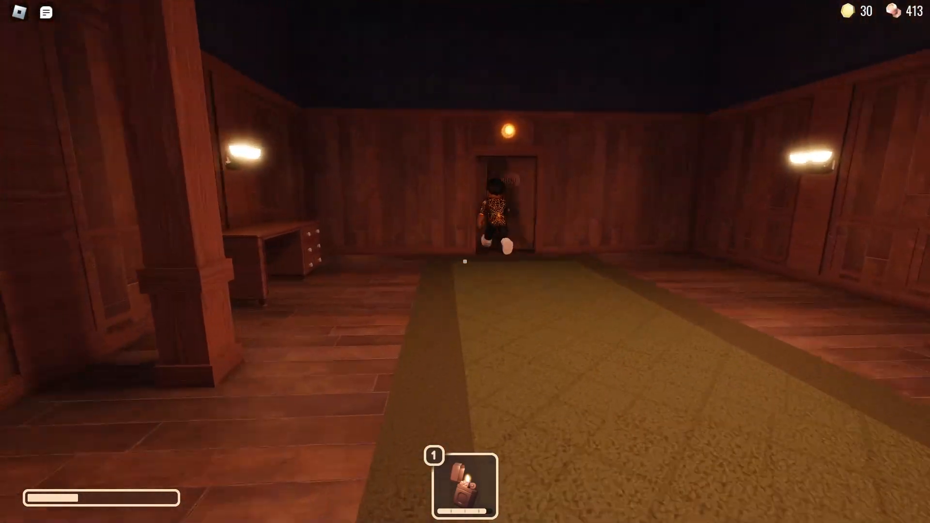
key("w")
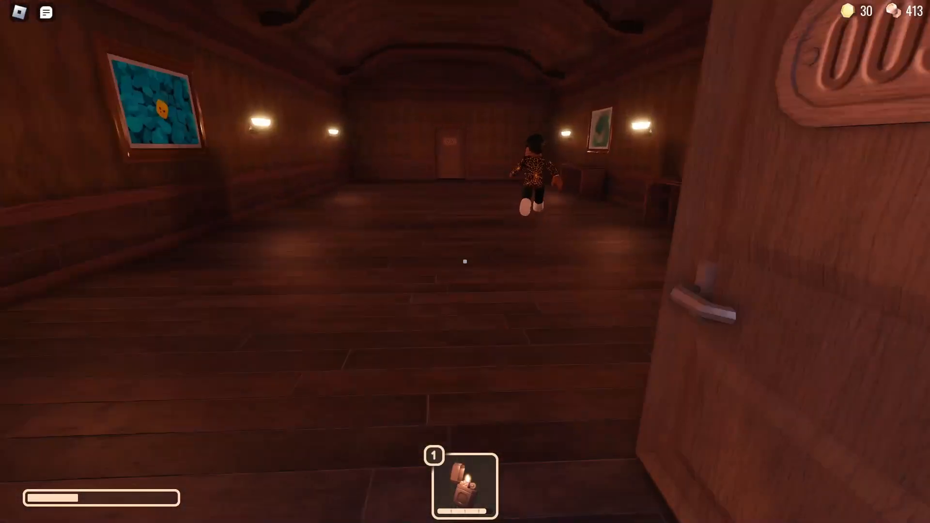
mouse_move(465, 261)
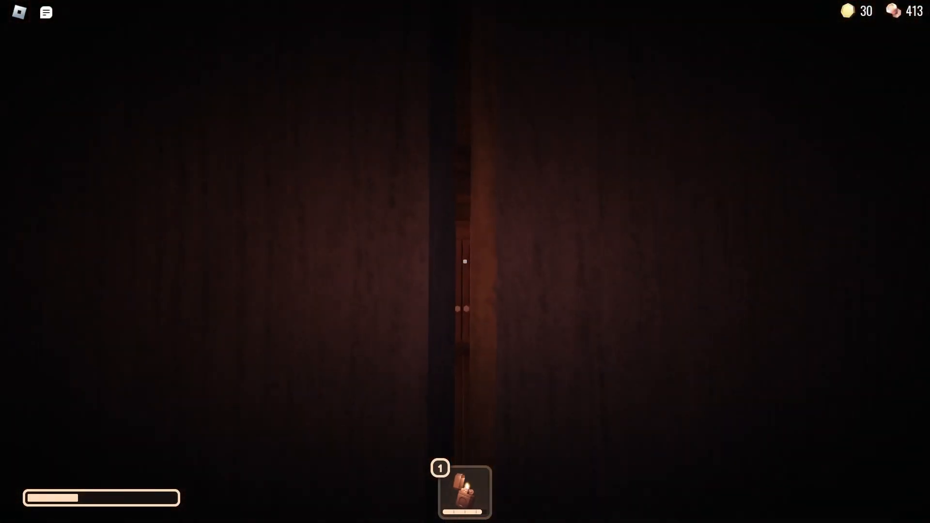
mouse_move(465, 261)
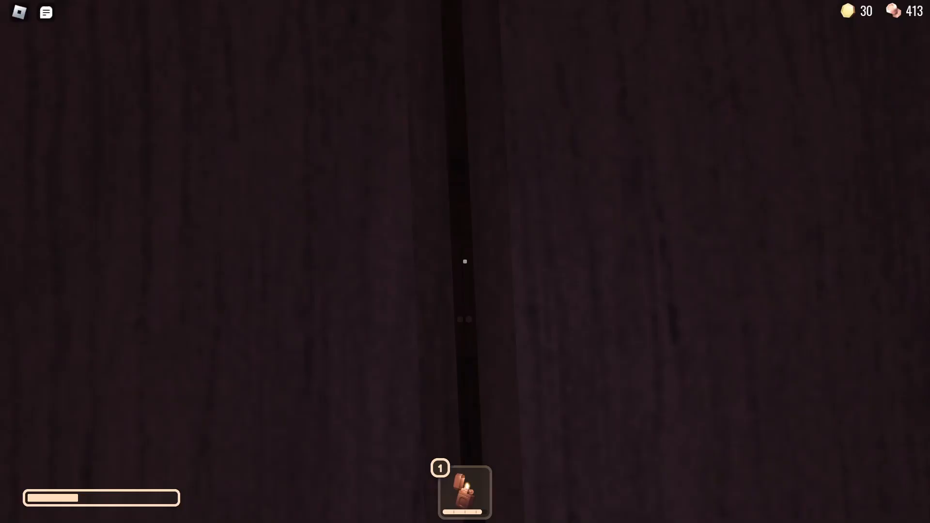